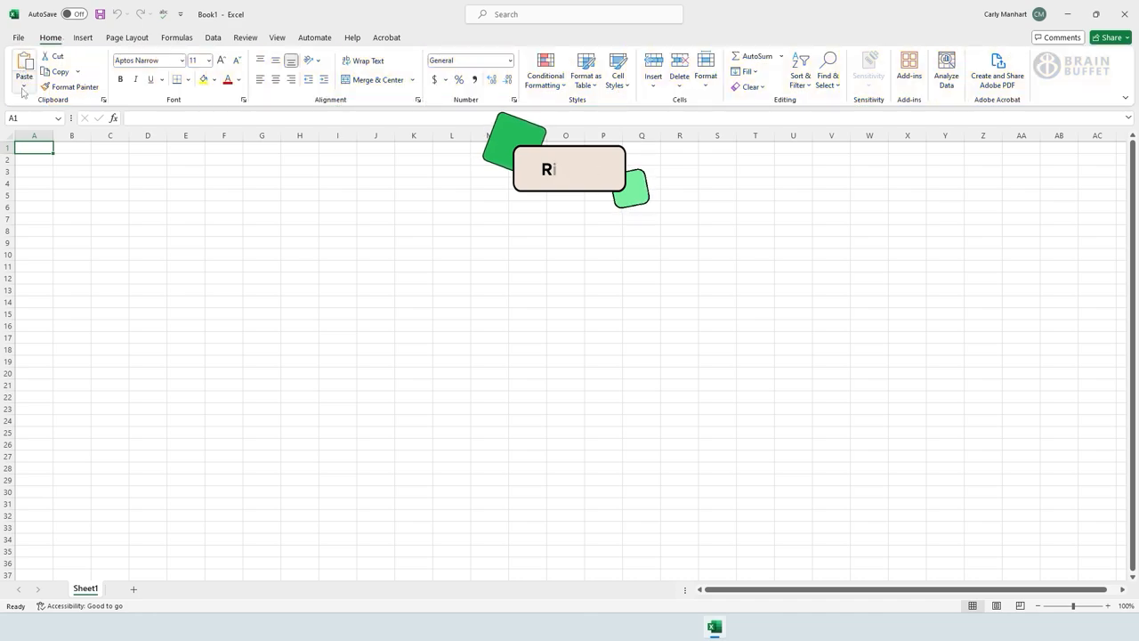
mouse_move(150, 78)
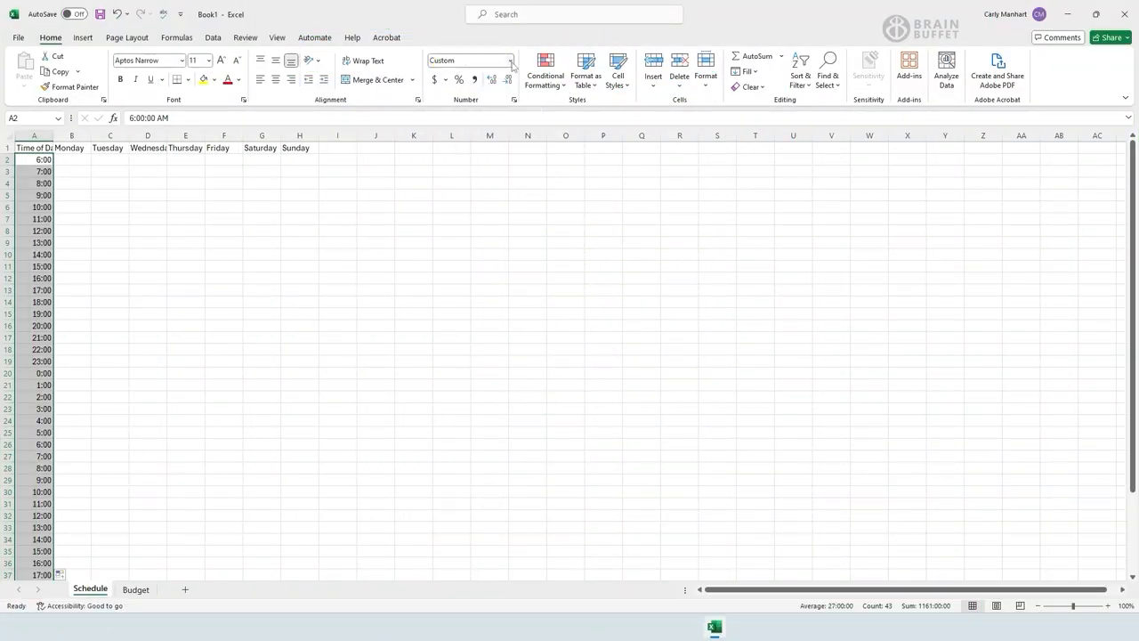
Step: Switch from the Weekly Schedule to the Budget sheet showing the Finances tables as pages
click(510, 61)
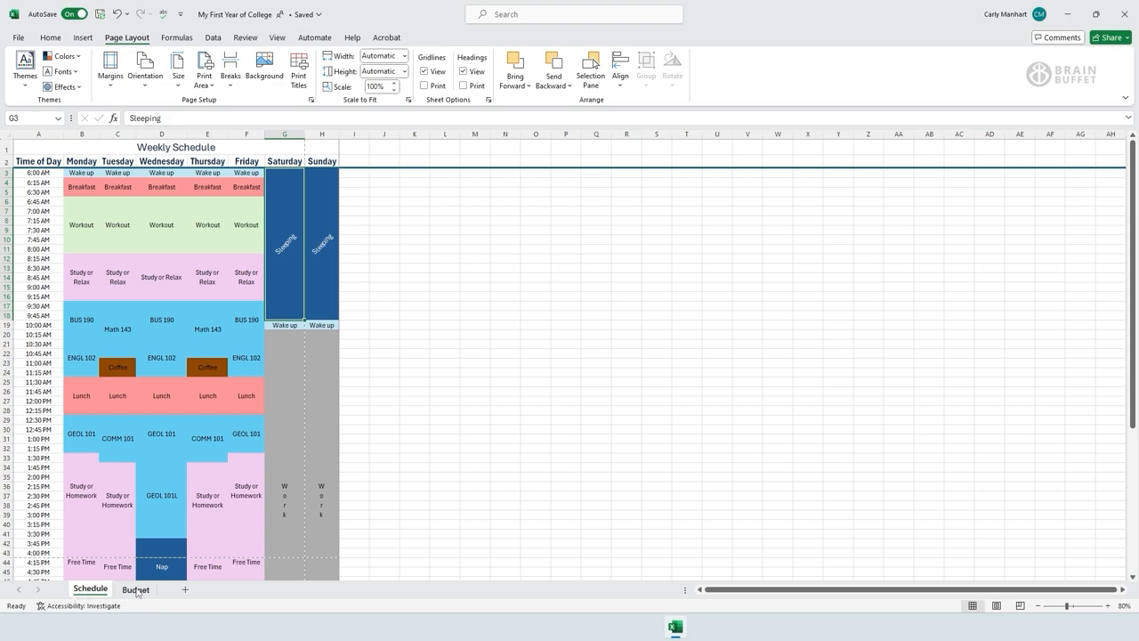
click(135, 589)
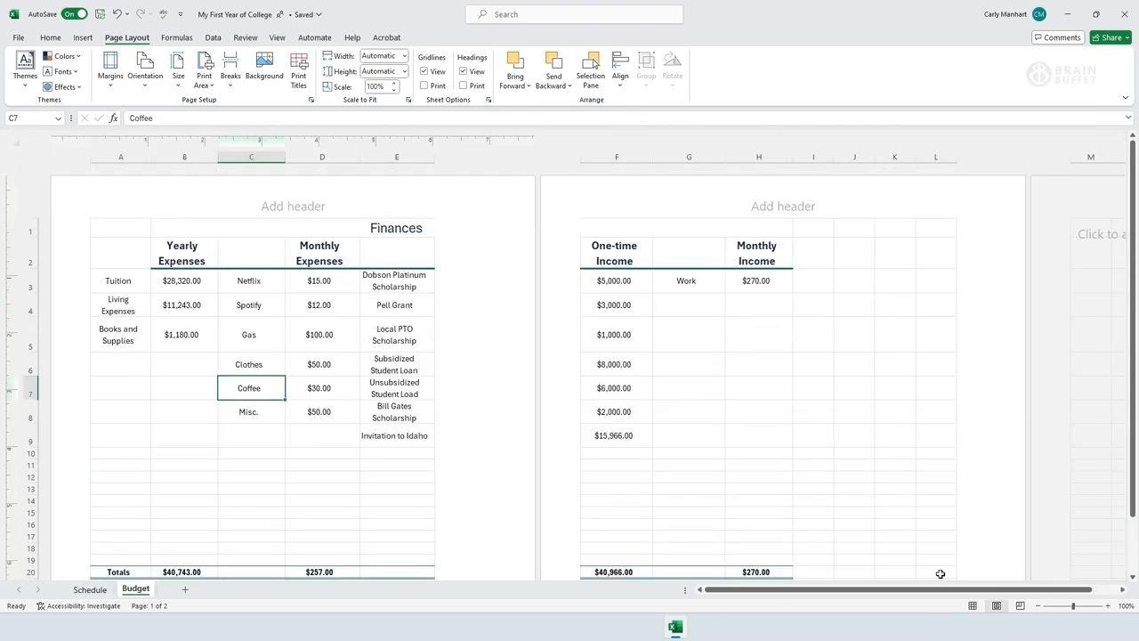